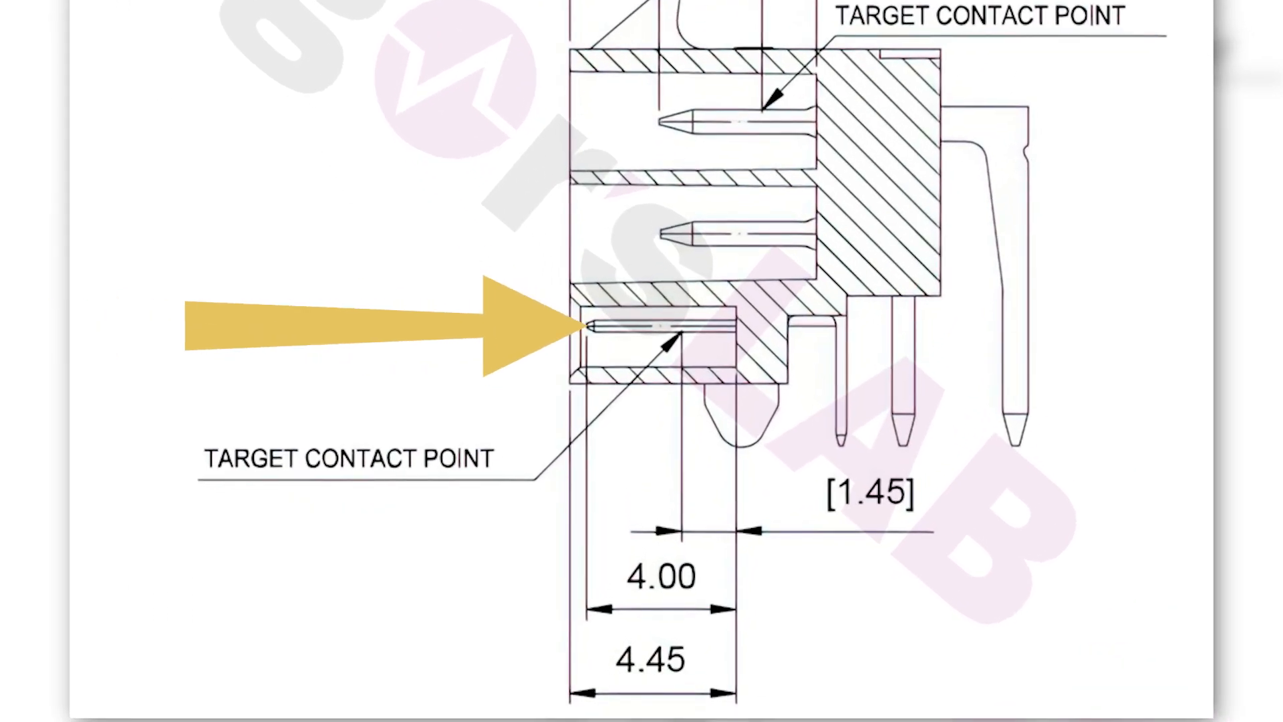
double_click(343, 458)
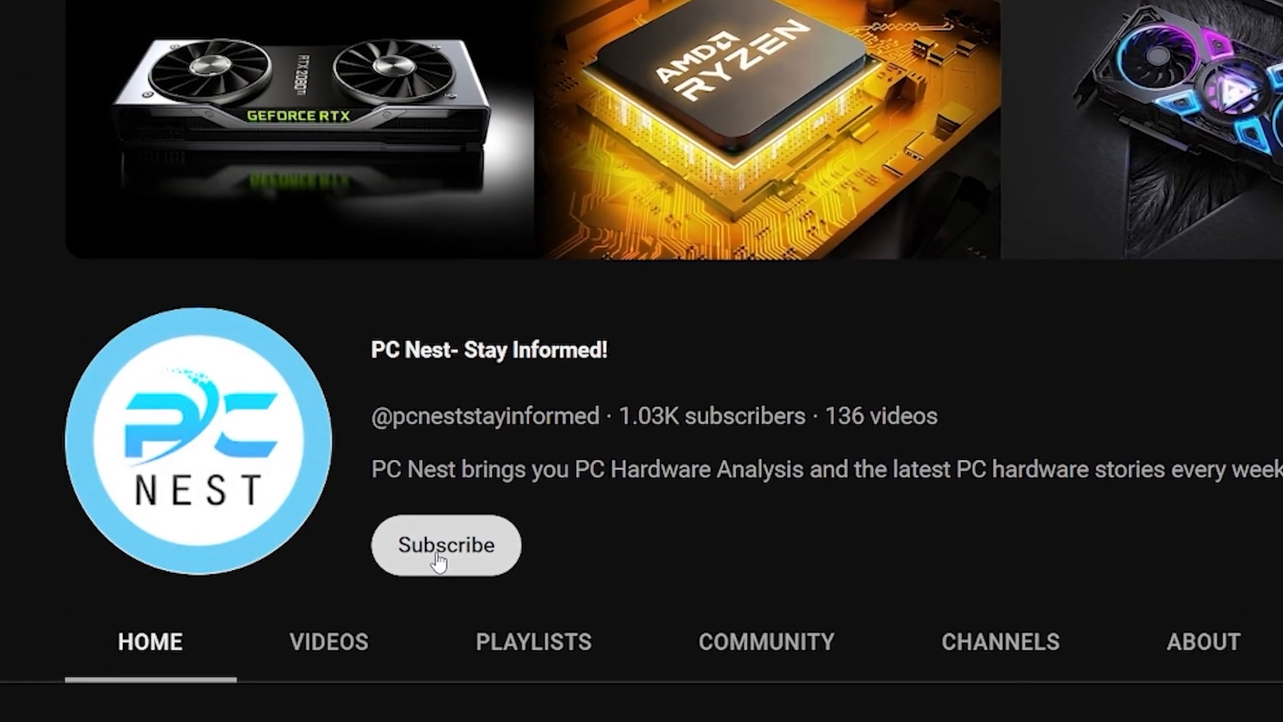
click(445, 545)
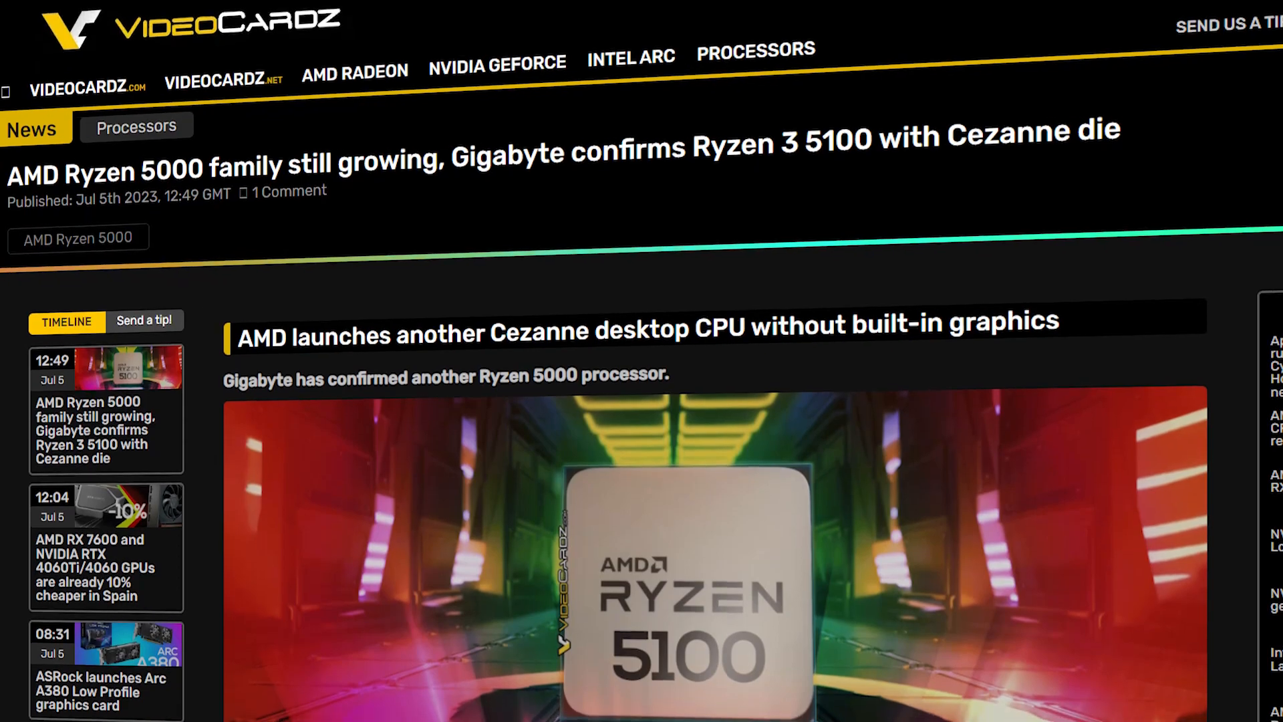
scroll(down, 3)
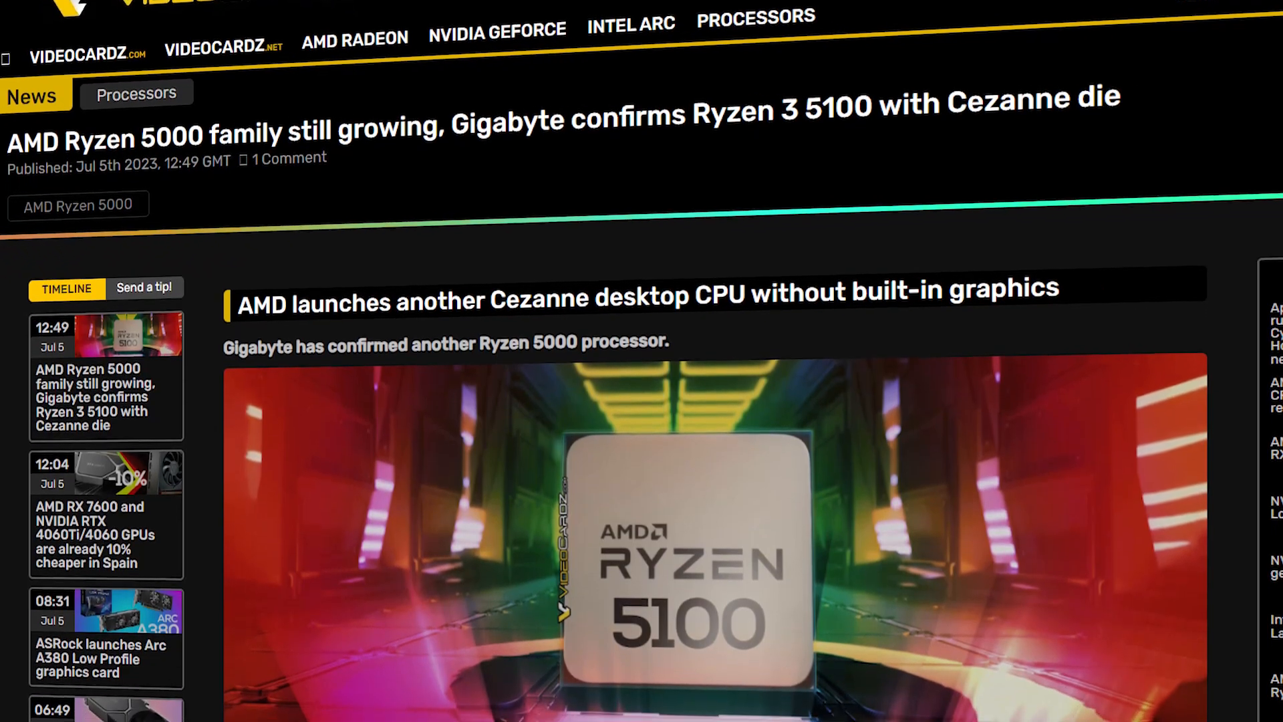
scroll(down, 3)
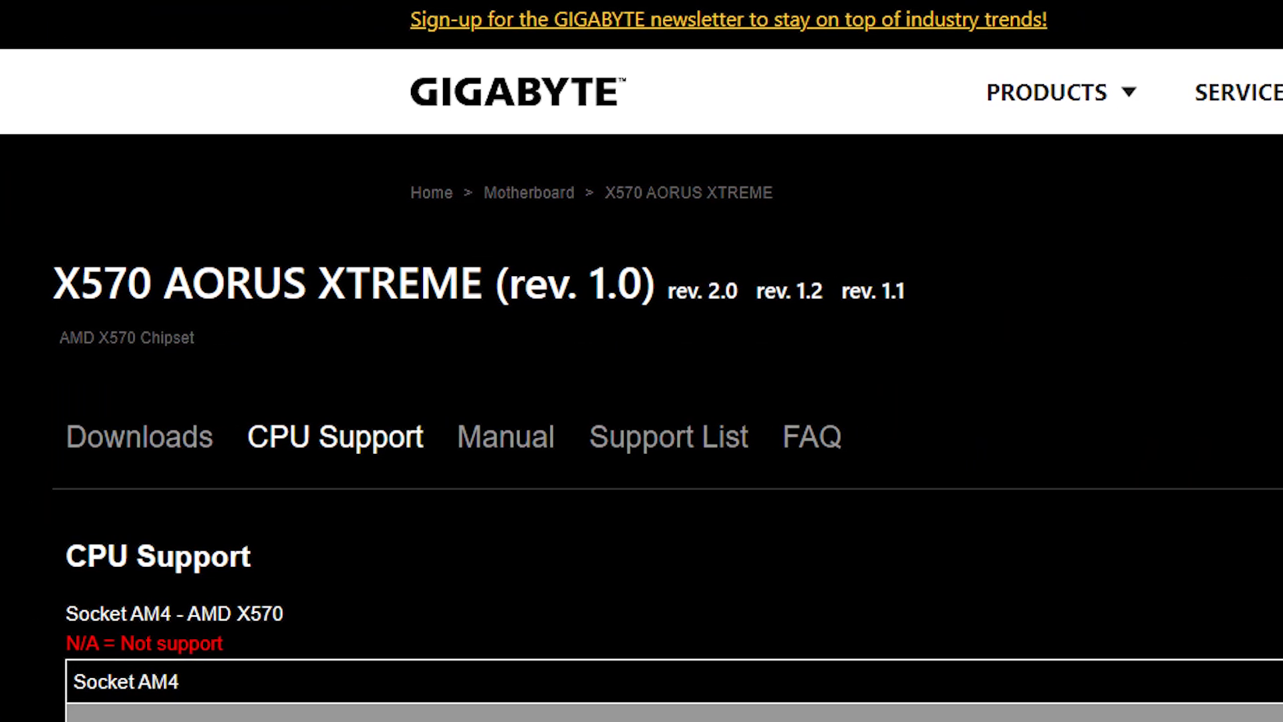
scroll(down, 3)
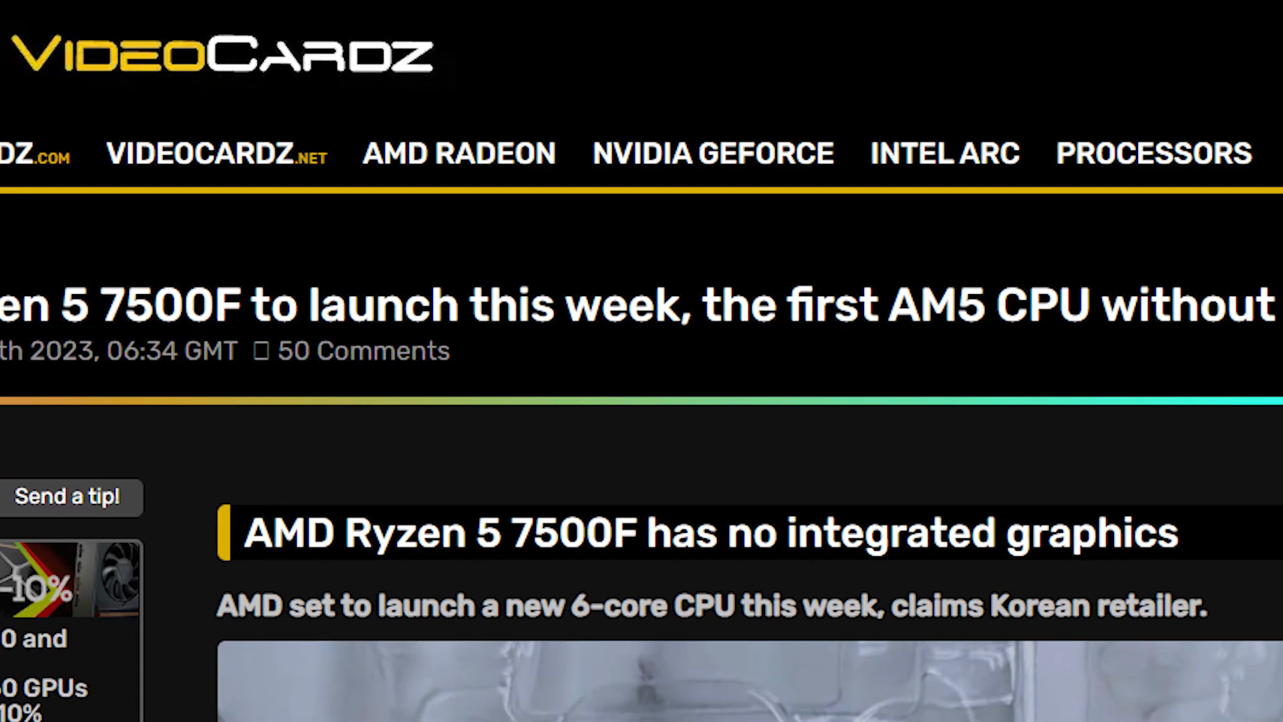
scroll(down, 3)
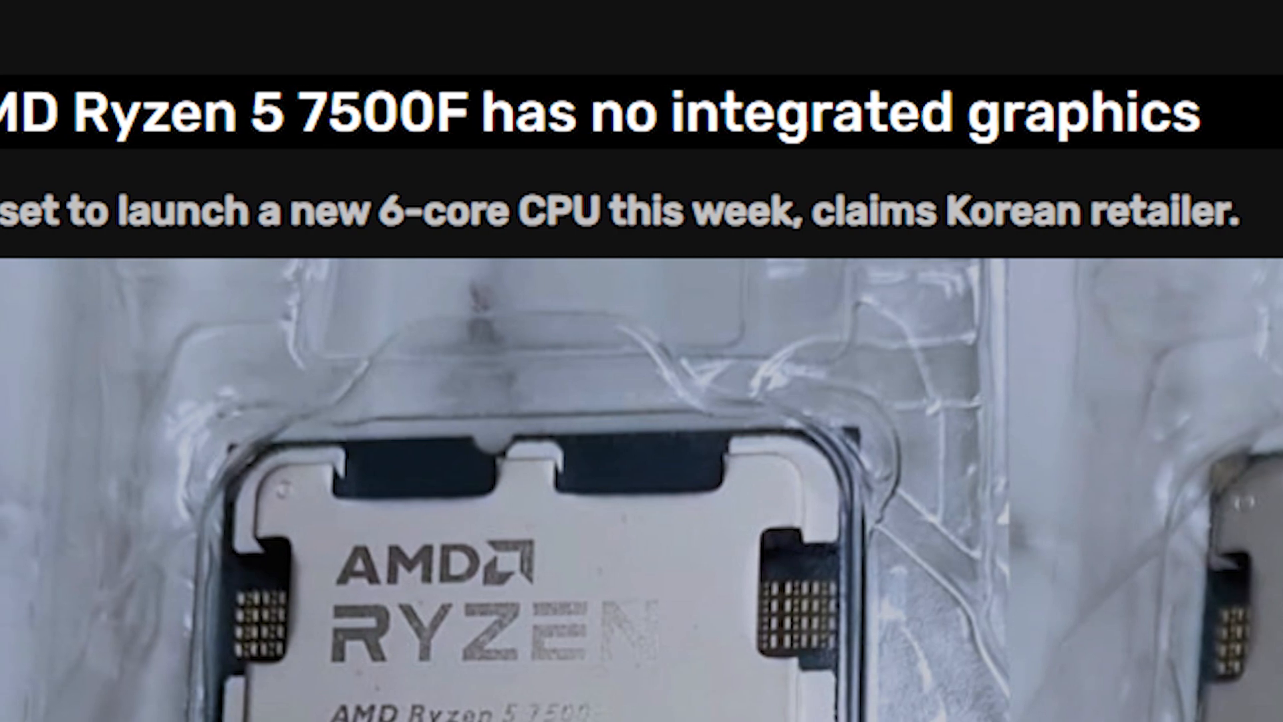